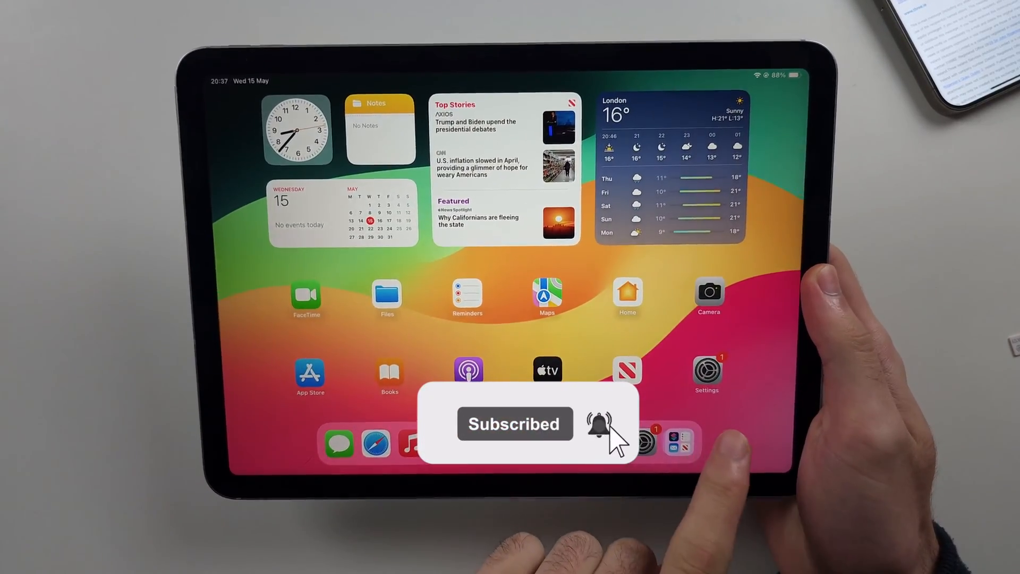
# Step: Launch Settings from the Home Screen to reach the Mobile Data page
pyautogui.click(706, 371)
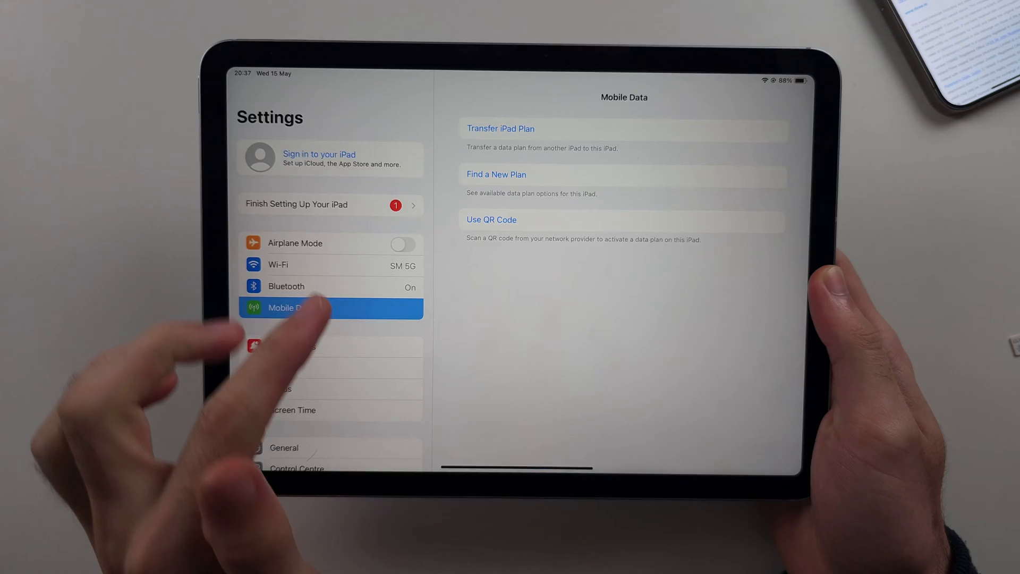
# Step: Dismiss the Transfer iPad Plan setup sheet and choose Use QR Code for eSIM activation
pyautogui.click(500, 128)
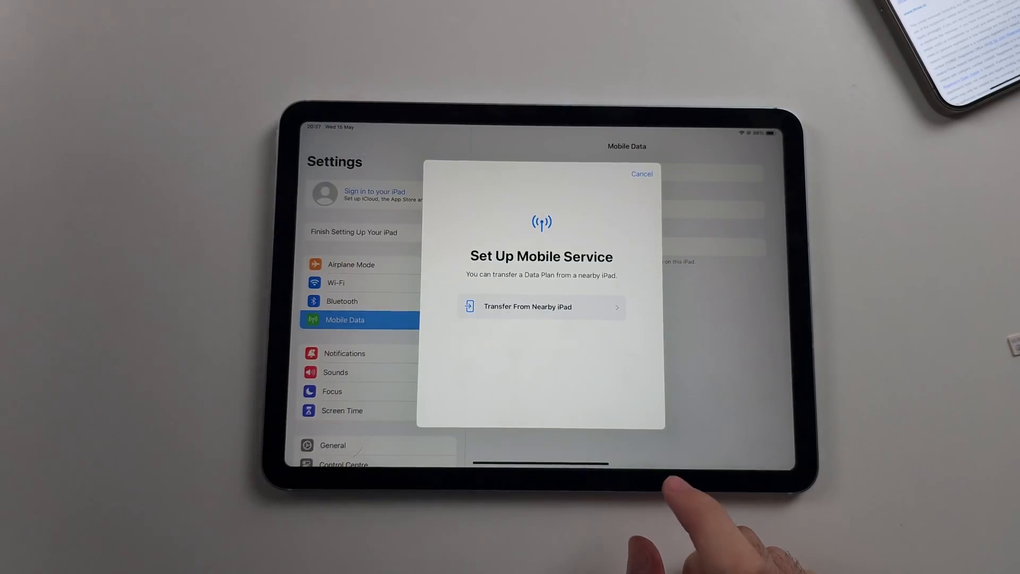
pyautogui.click(641, 174)
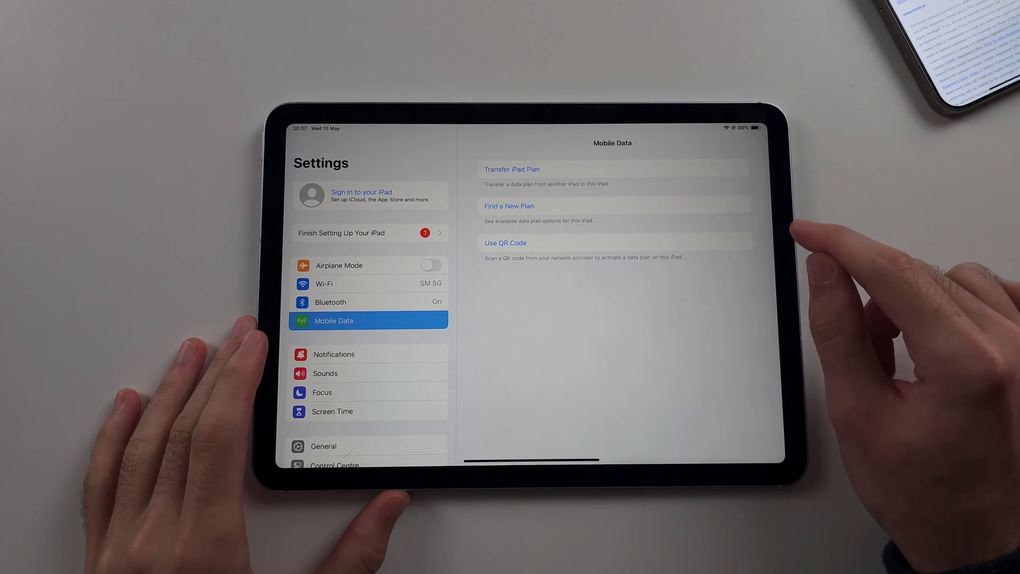
pyautogui.click(505, 242)
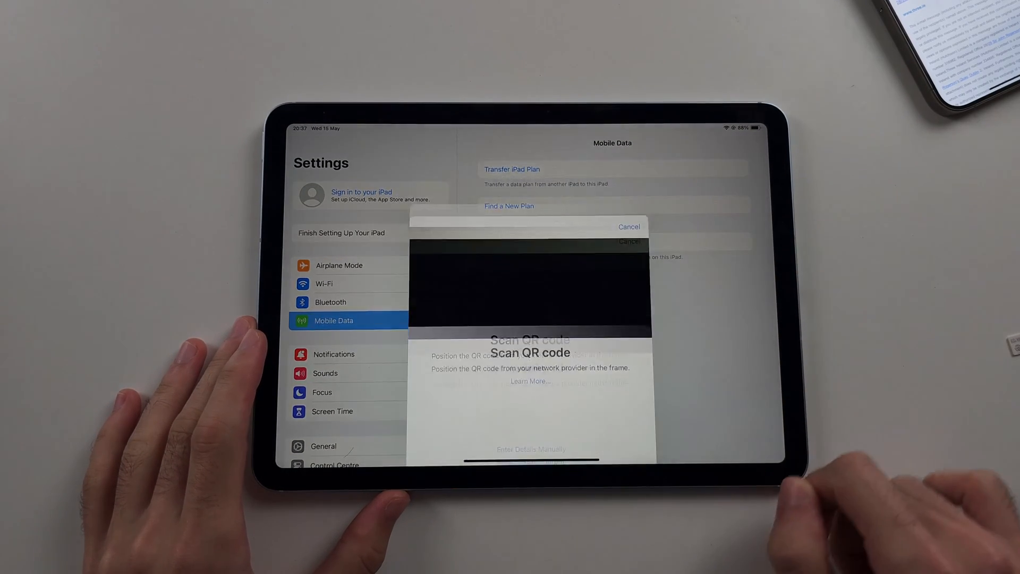